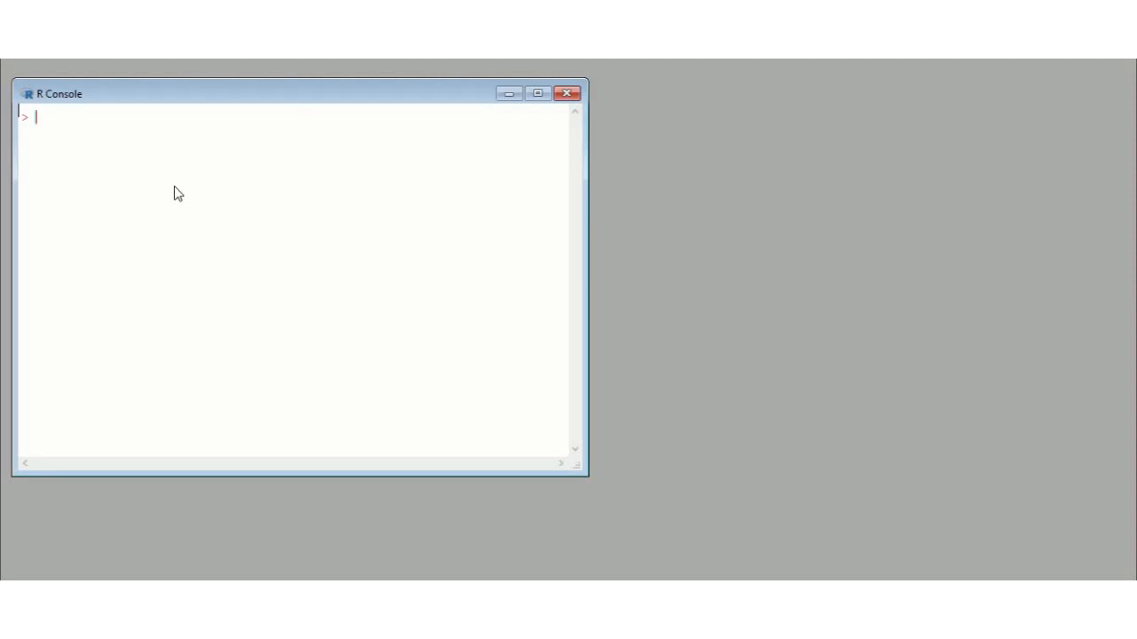
Assign the value 3 to x with x <- 3
type("x")
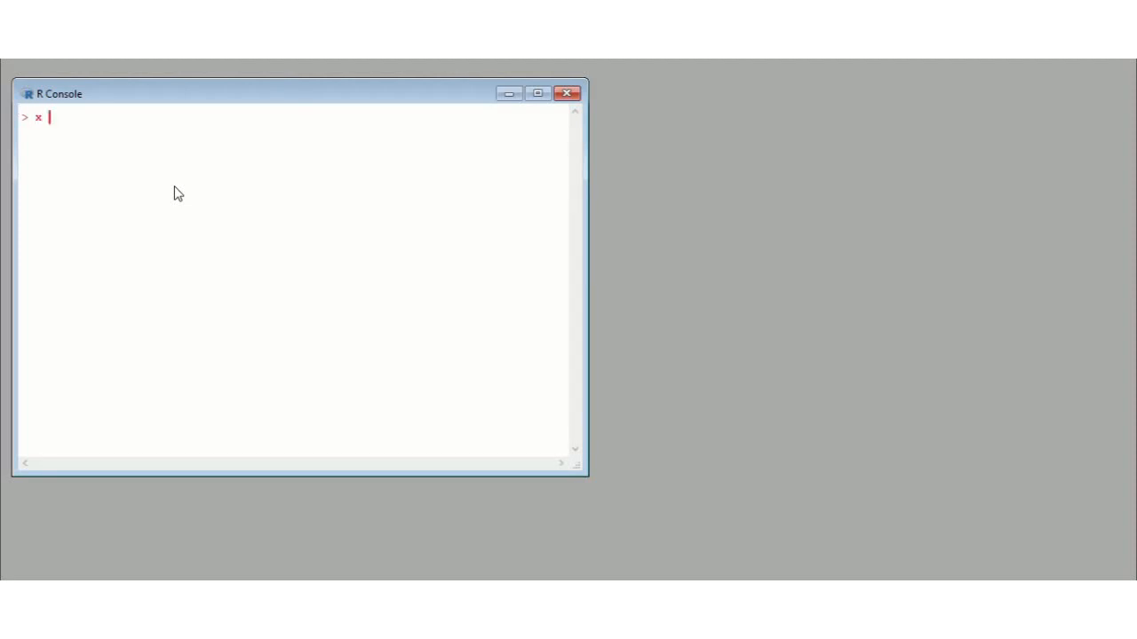
type("<")
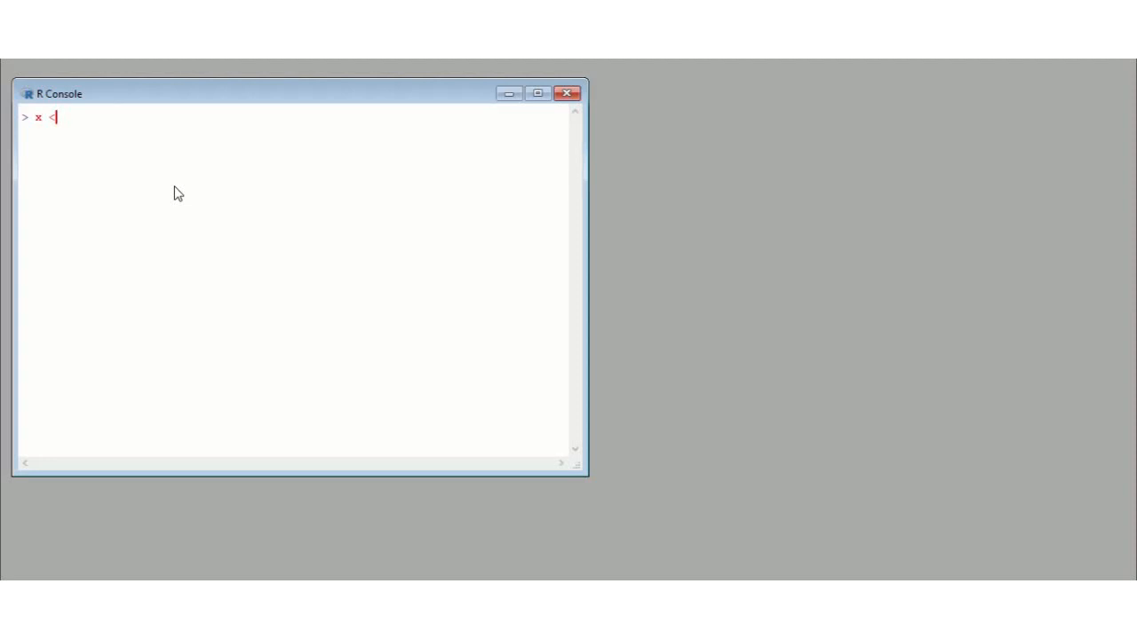
type("-")
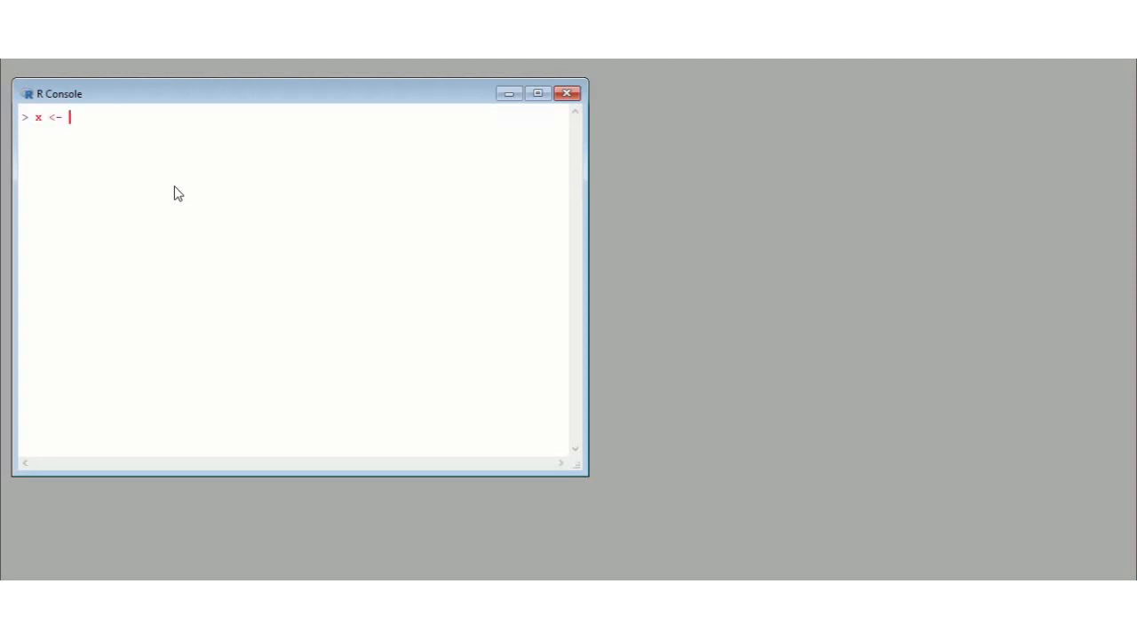
type("3")
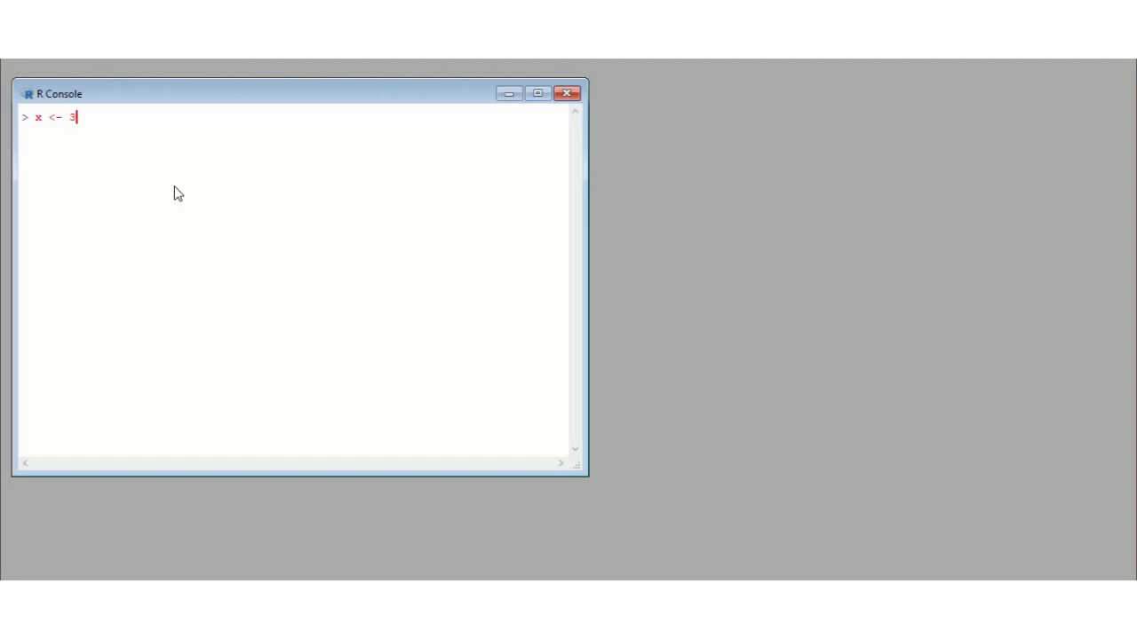
key("Return")
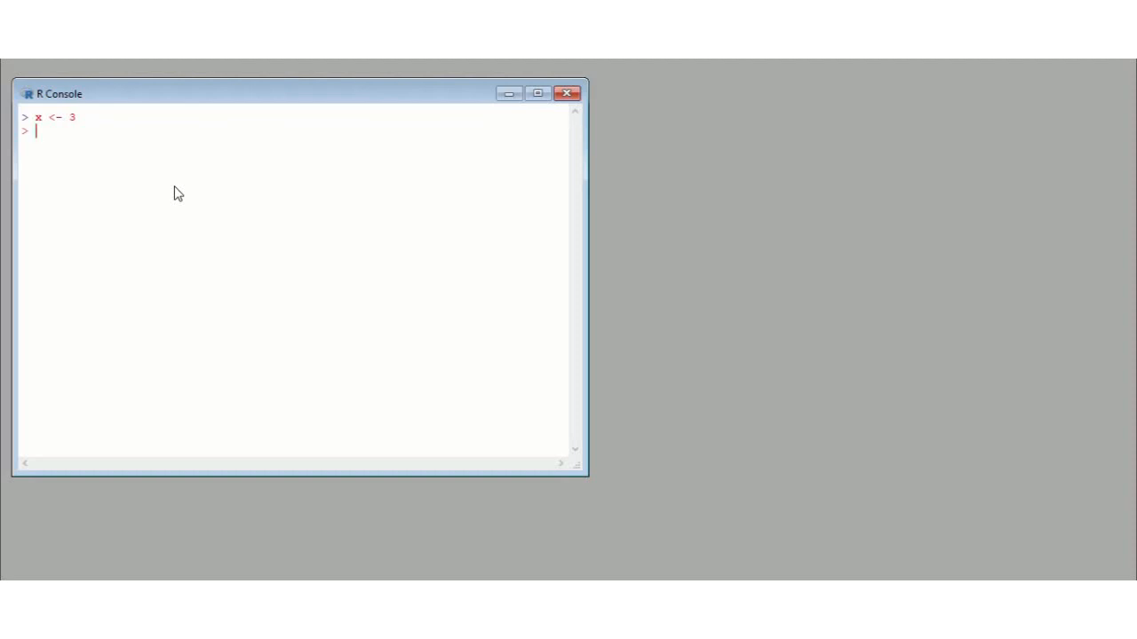
Assign the value 5 to y with y <- 5
type("y")
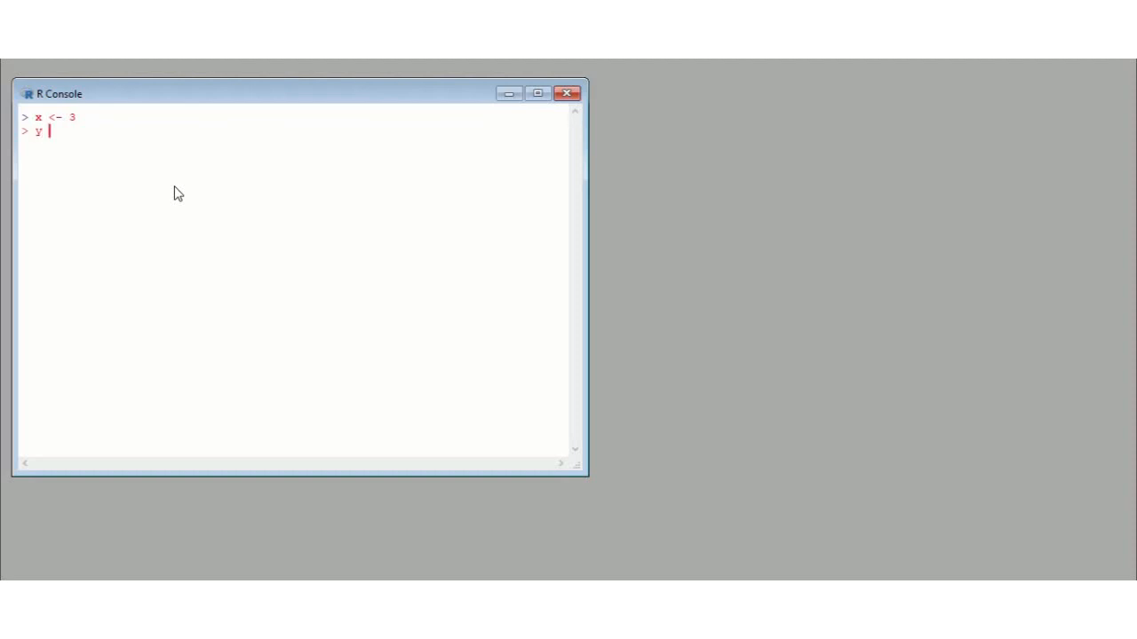
type("<")
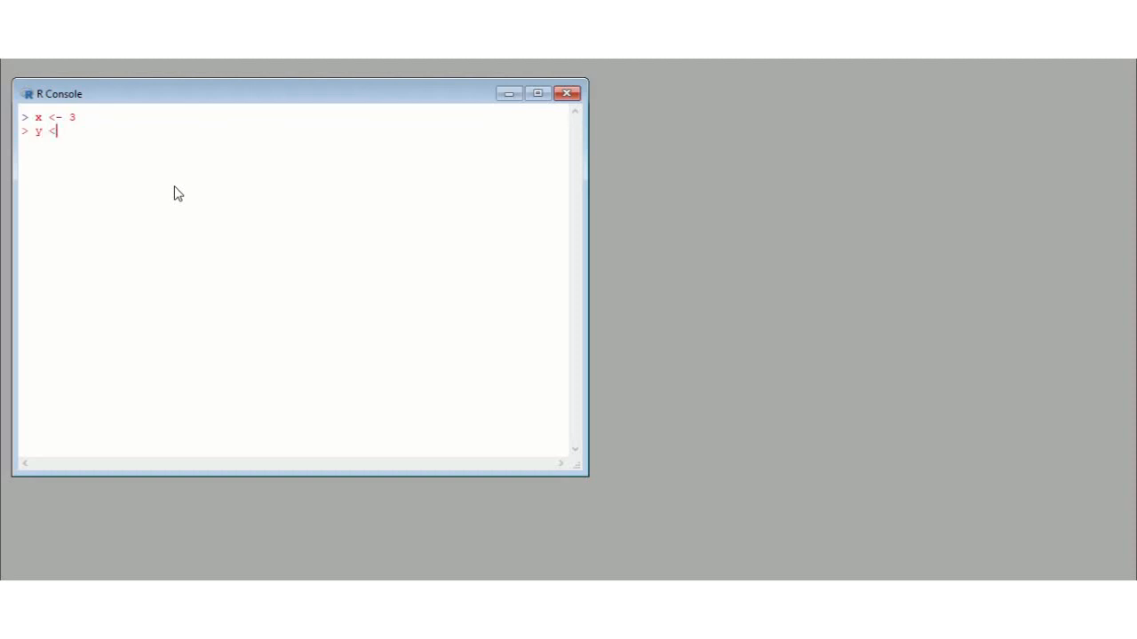
type("- 5")
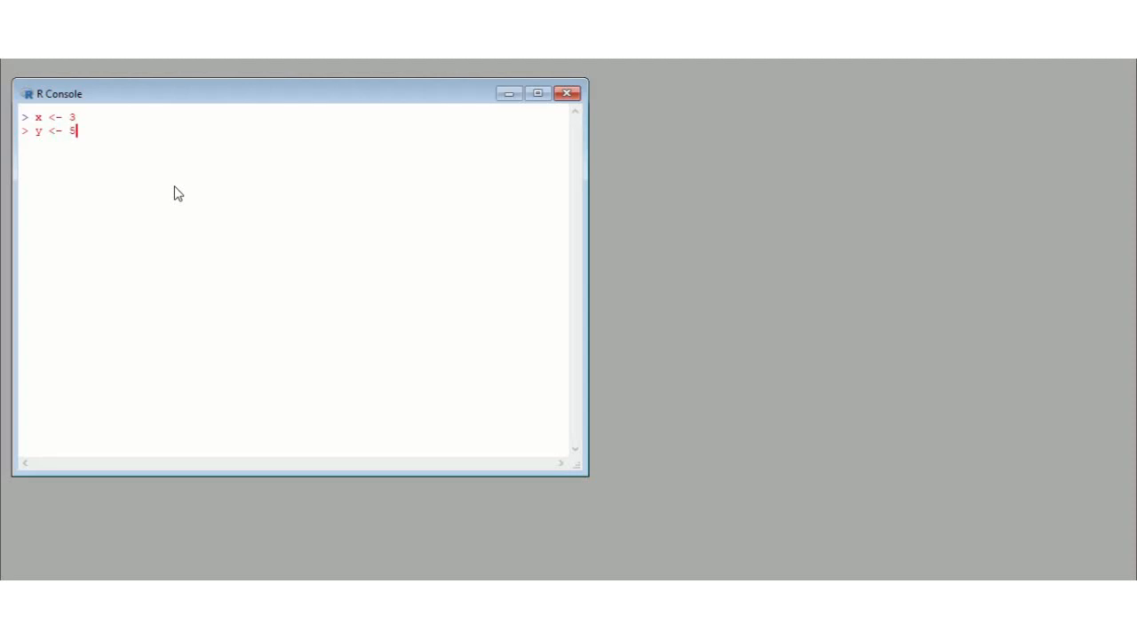
key("Return")
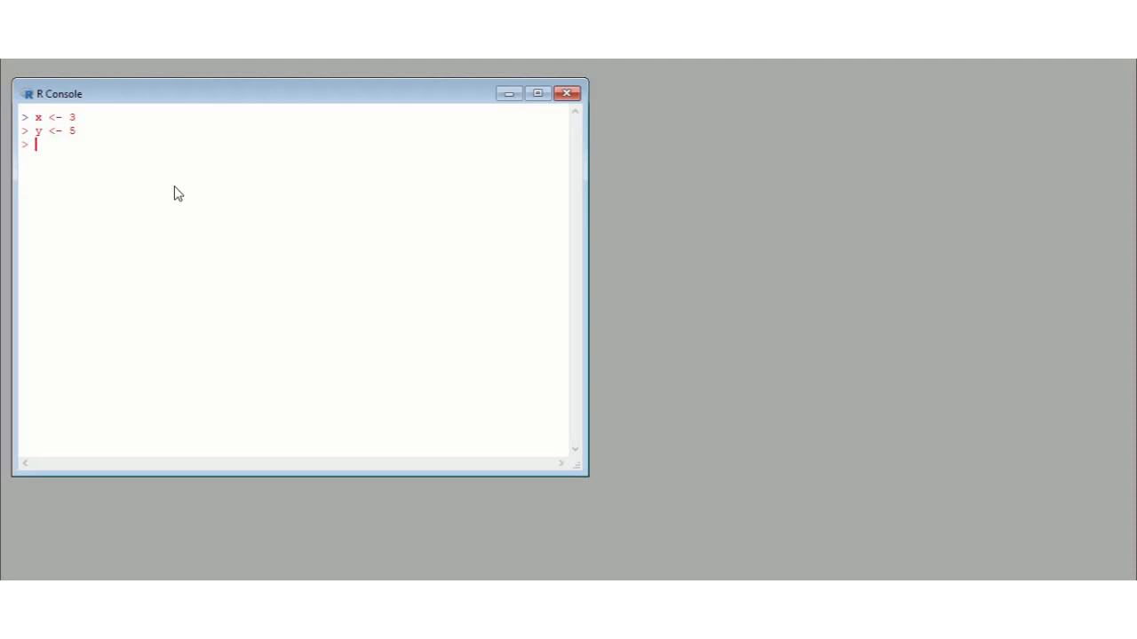
Run ls() to list the workspace objects "x" and "y"
type("ls(")
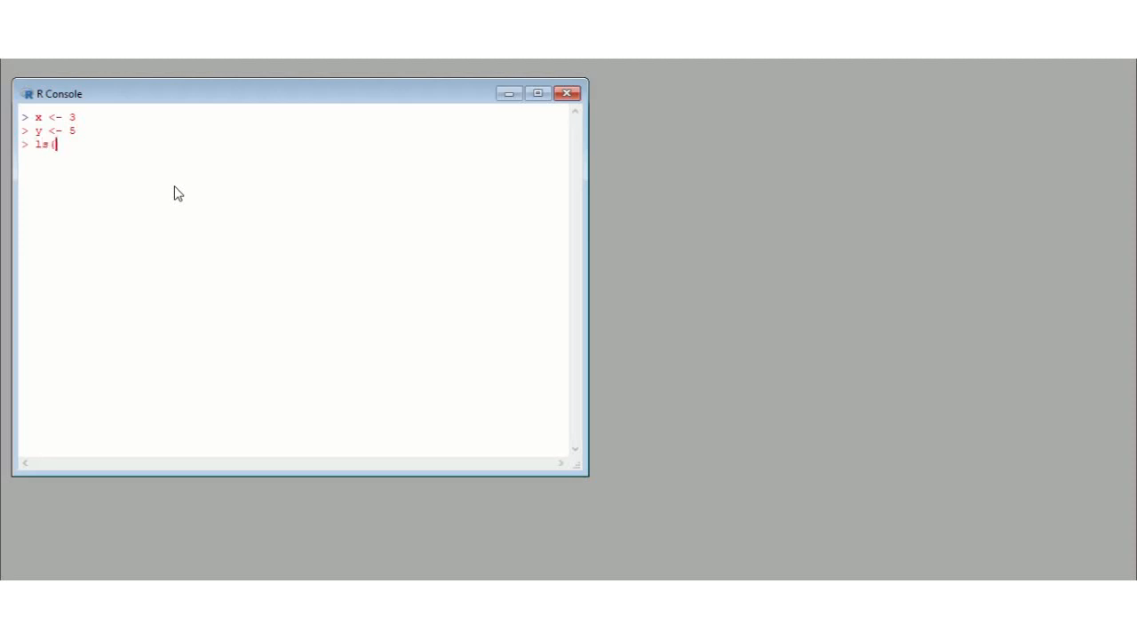
type(")")
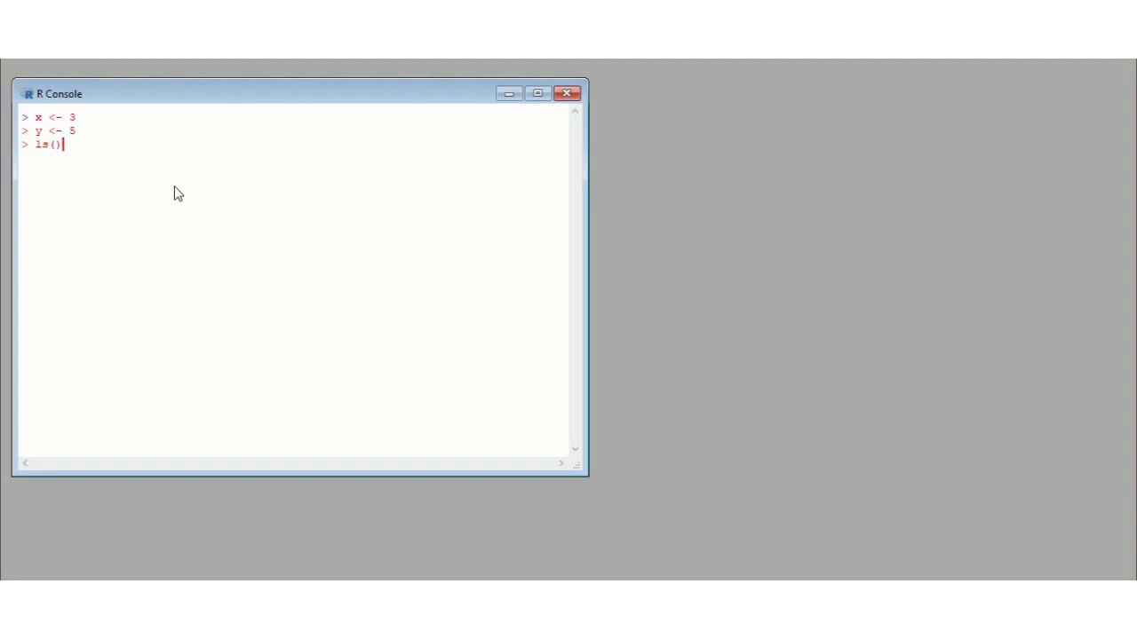
key("Return")
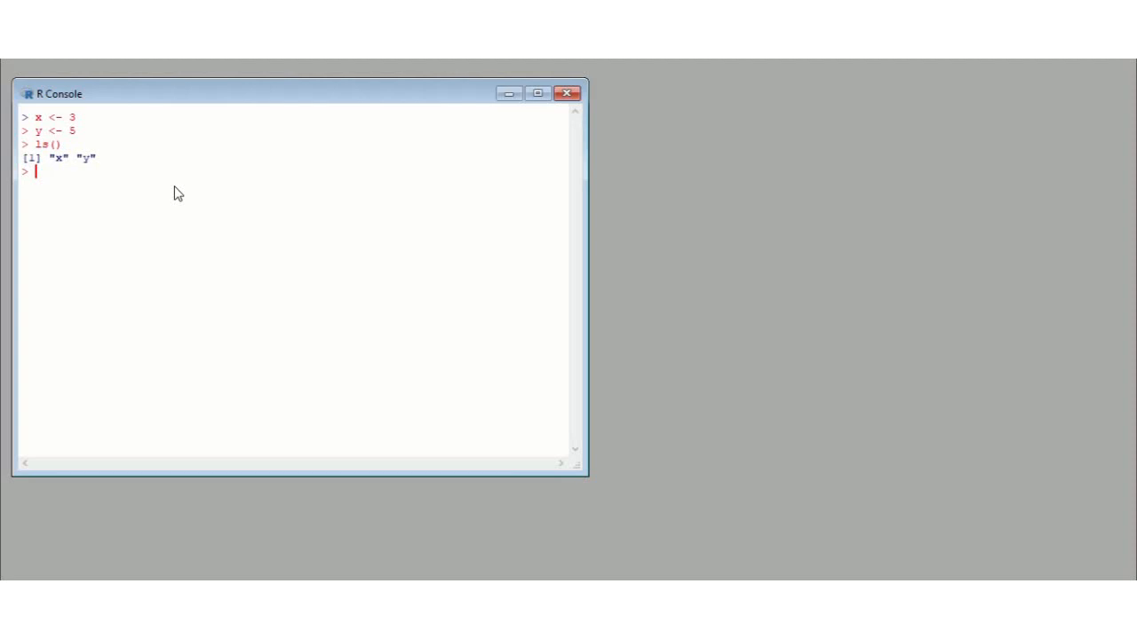
Compute x + y and x * y, returning 8 and 15
type("x")
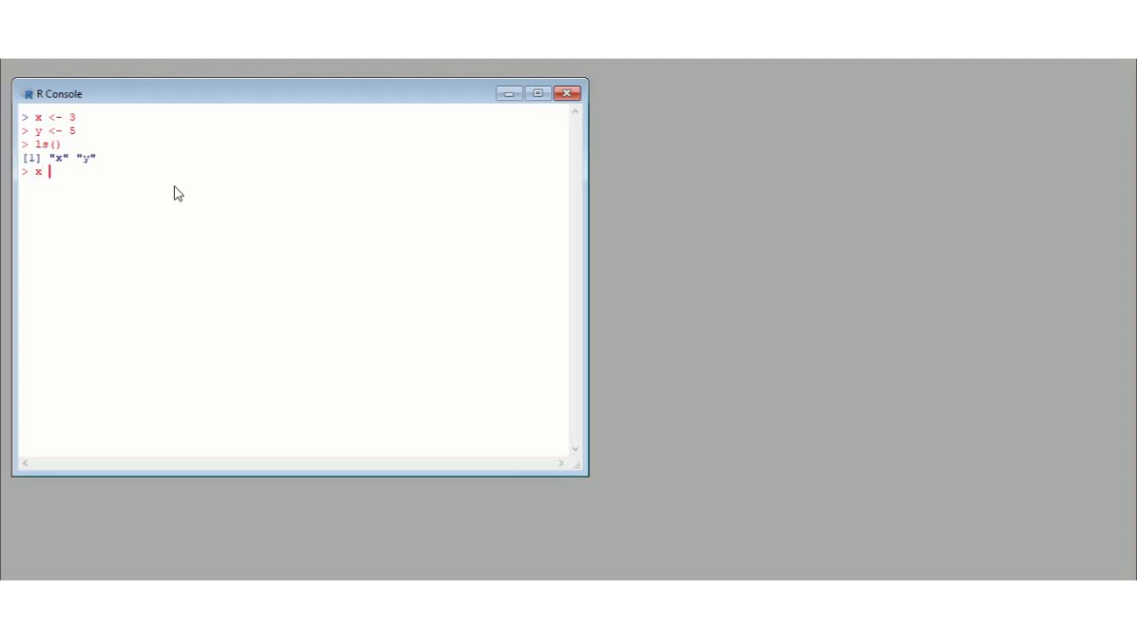
type("+ y")
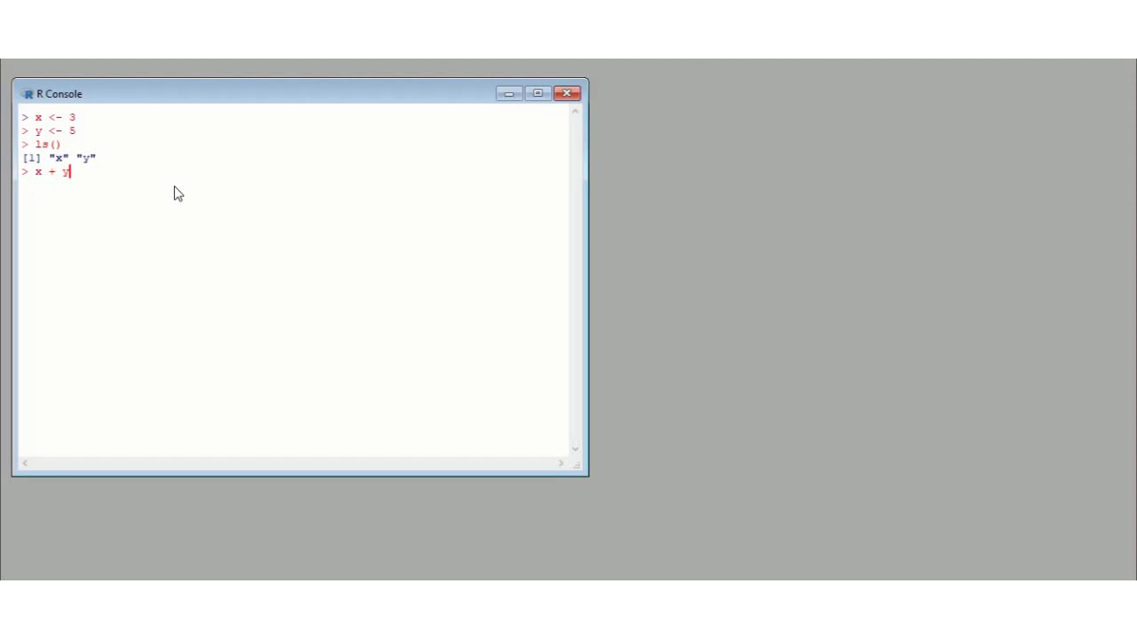
key("Return")
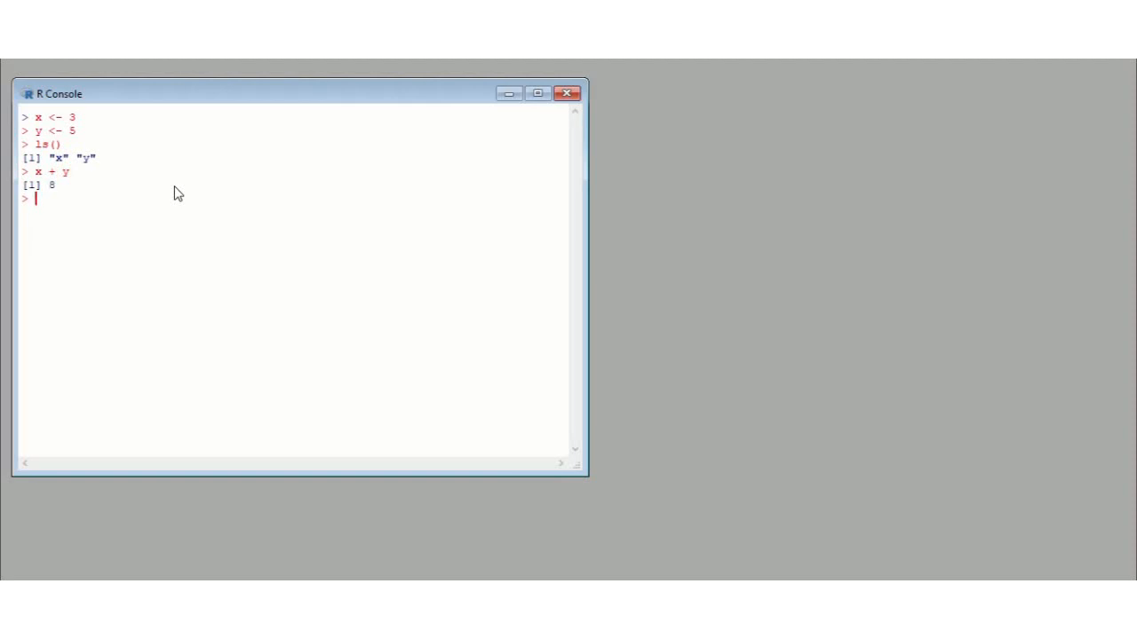
type("x *")
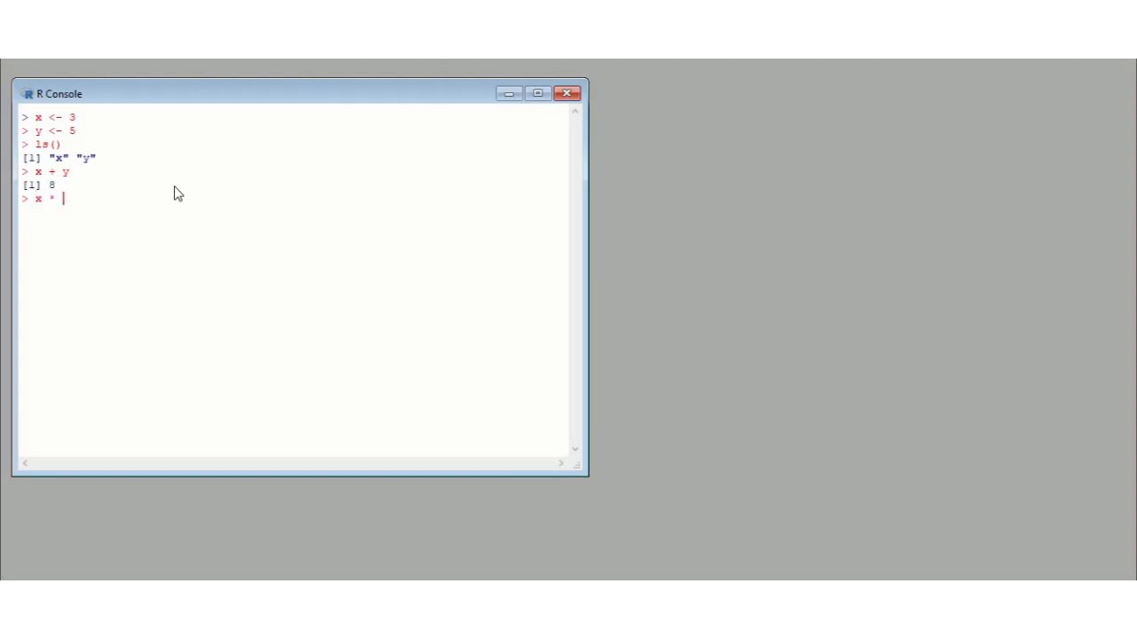
key("Return")
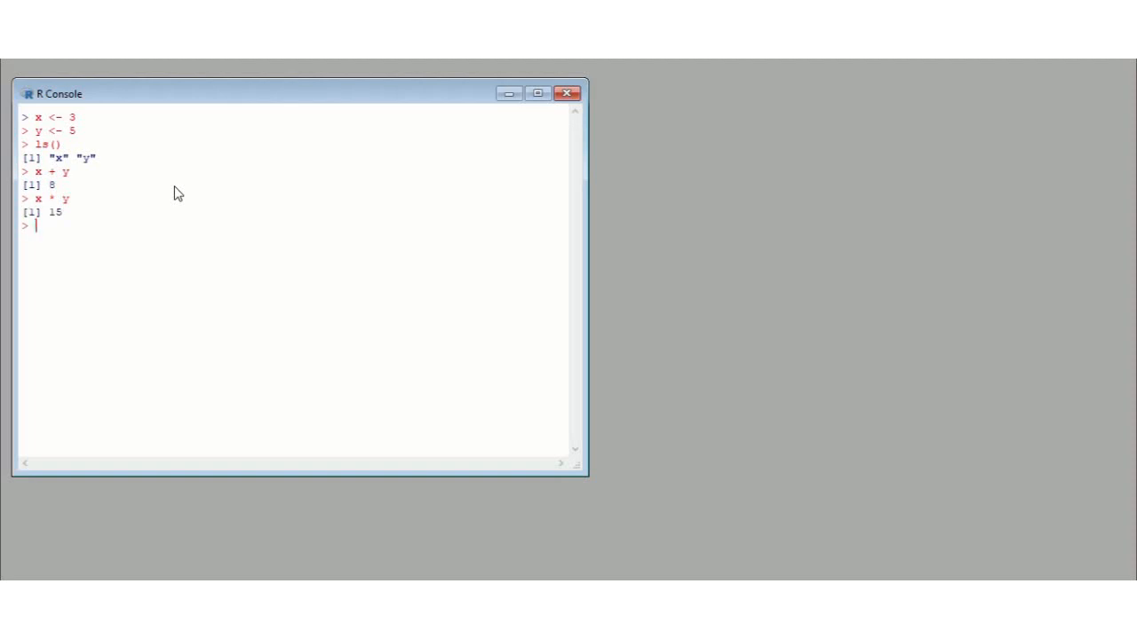
Compute x / y and x - y, returning 0.6 and -2
type("x /")
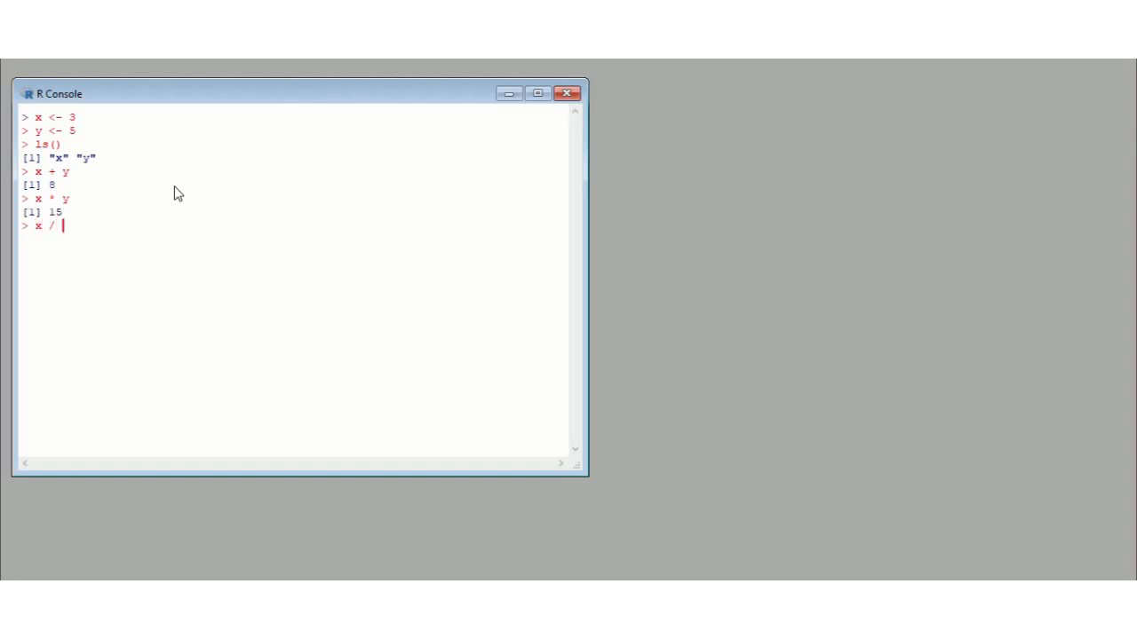
key("Return")
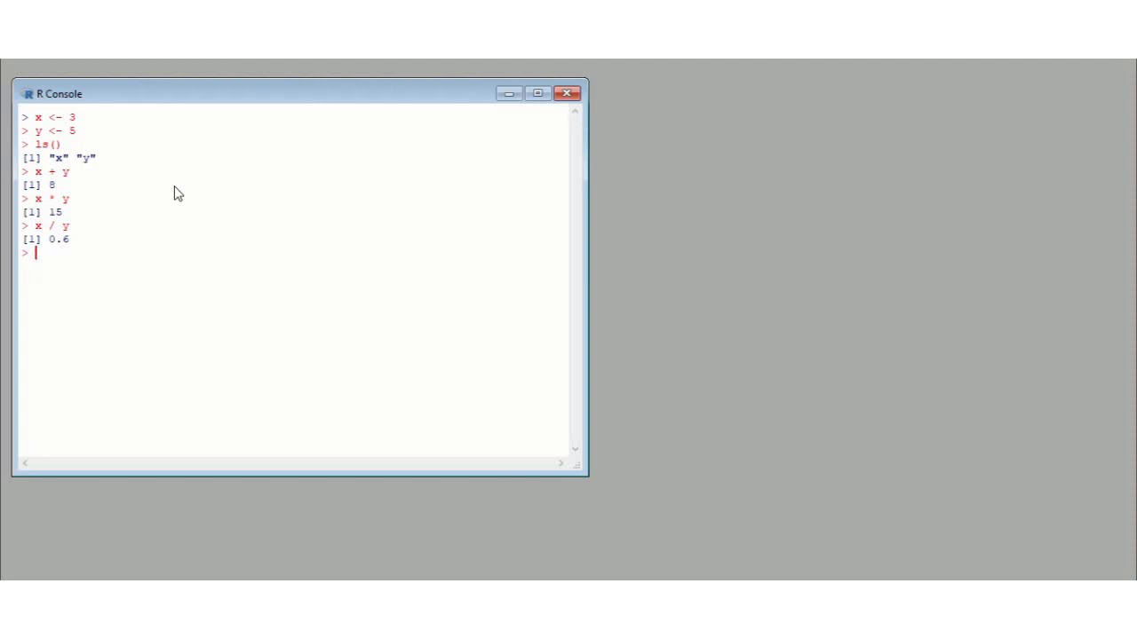
type("x -")
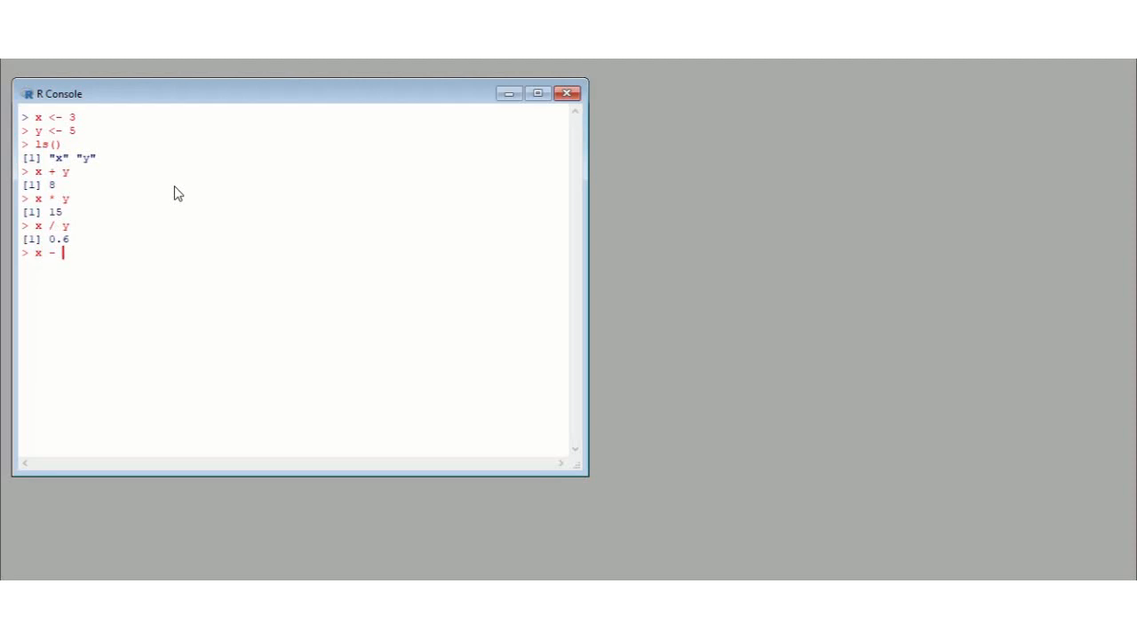
key("Return")
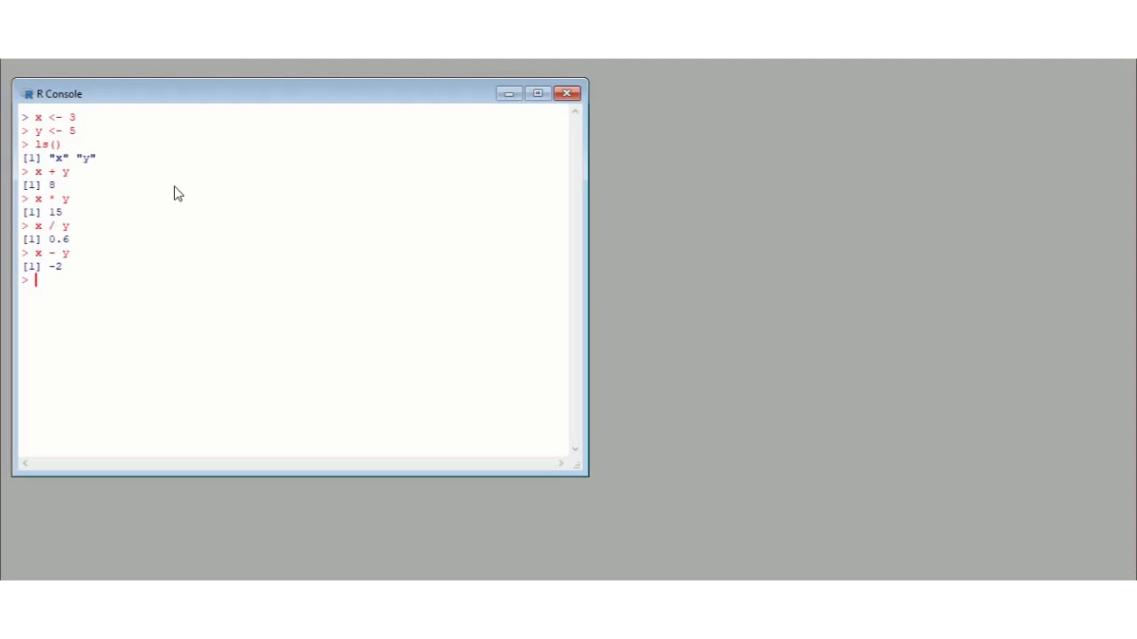
Create z as x * y with z <- x*y
type("z <-")
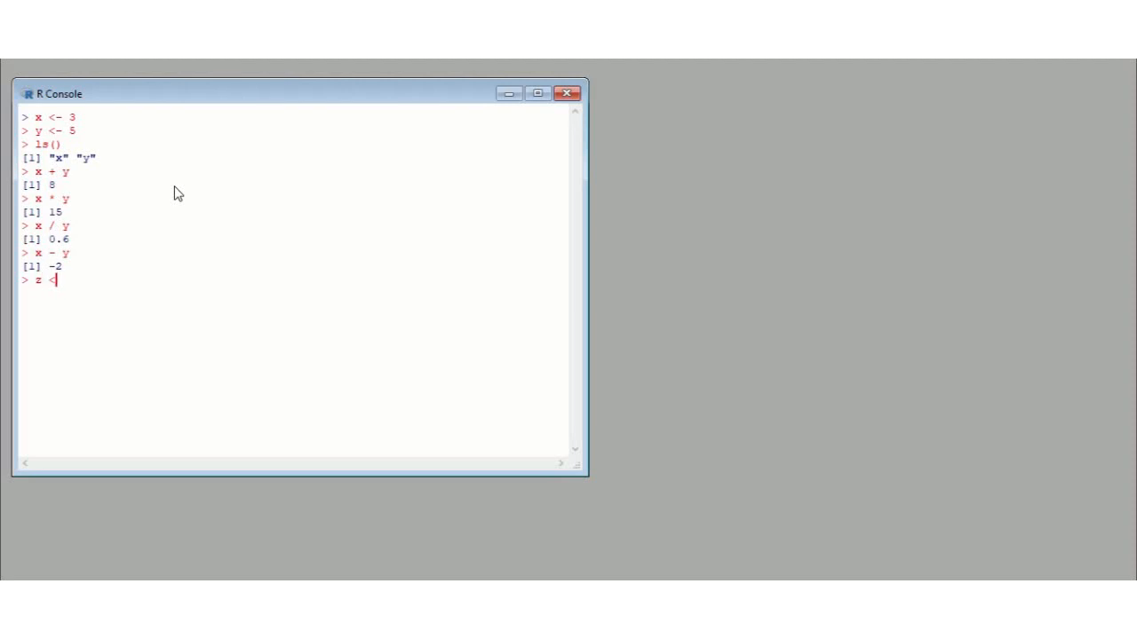
type("-")
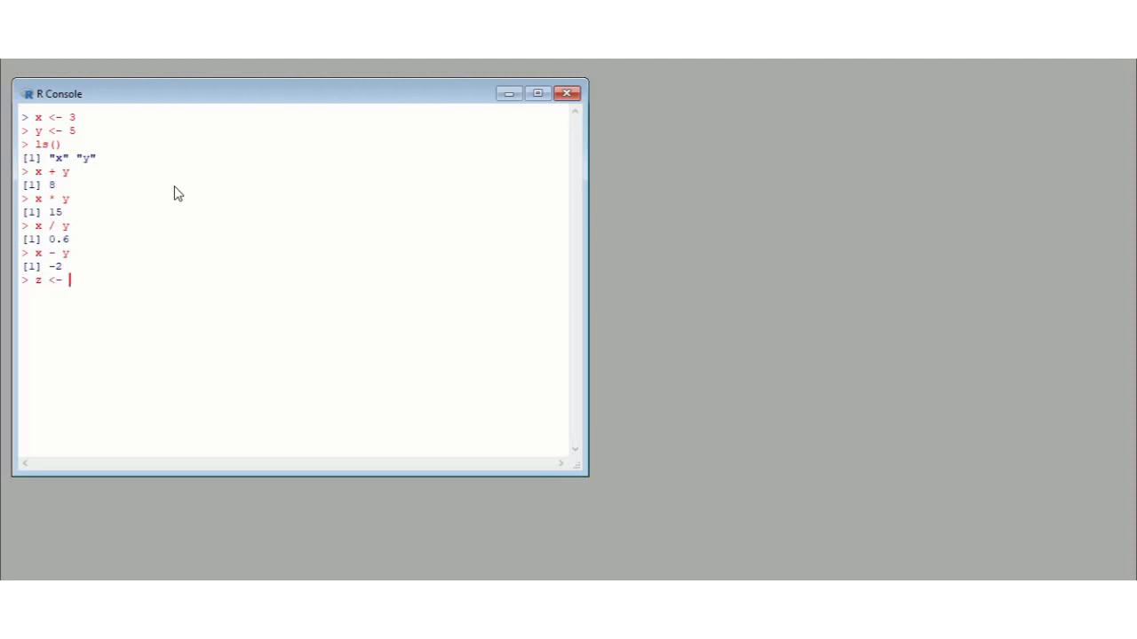
type("x")
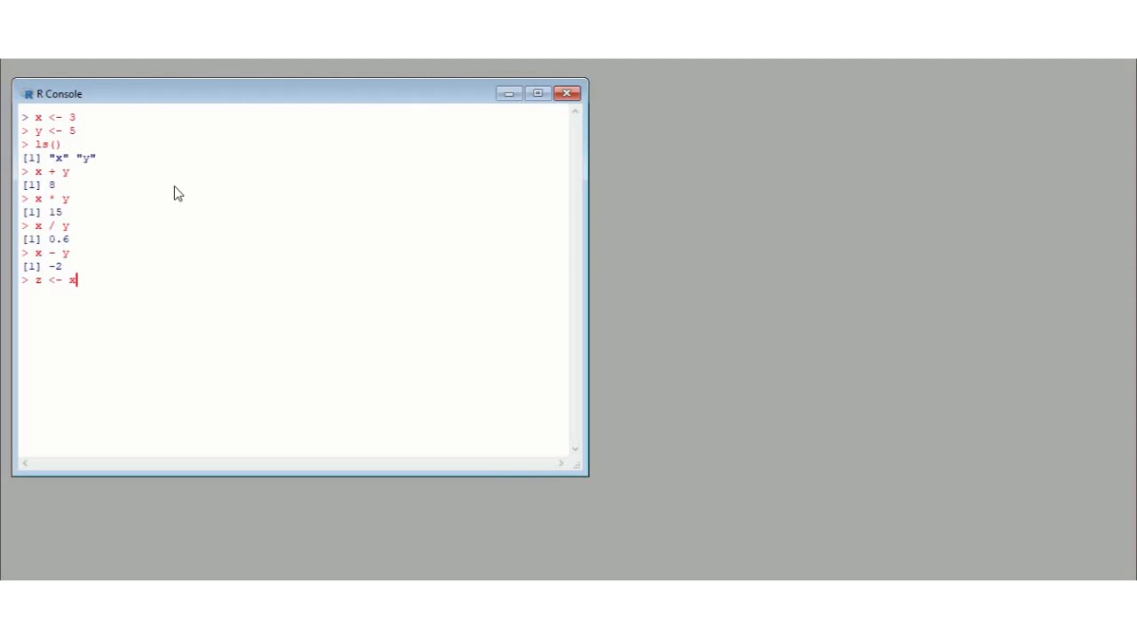
type("*")
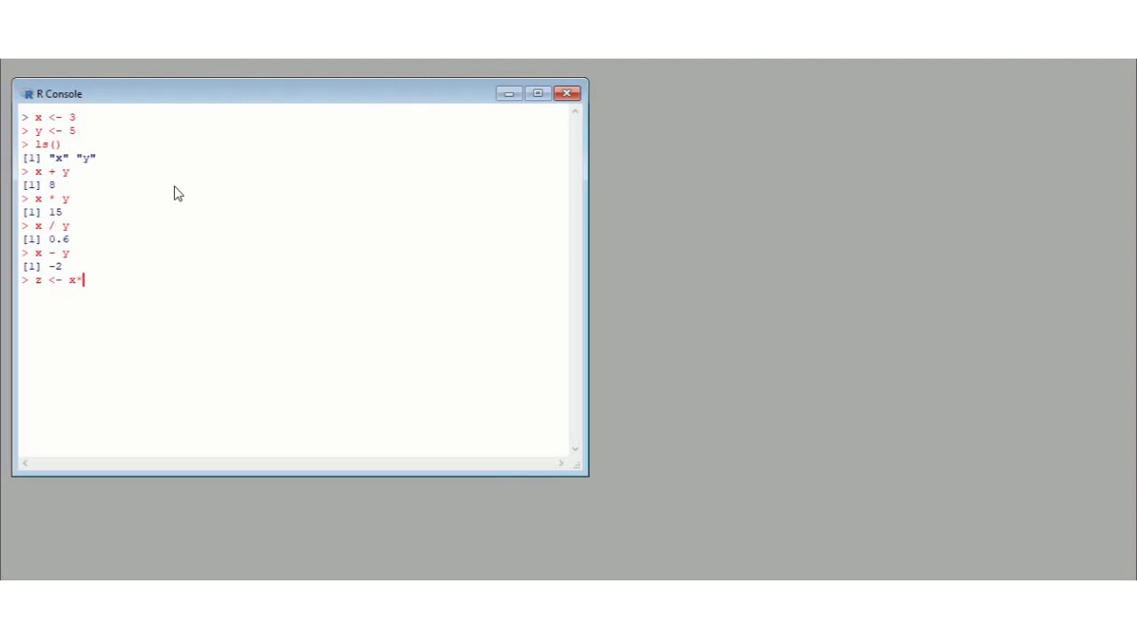
type("y")
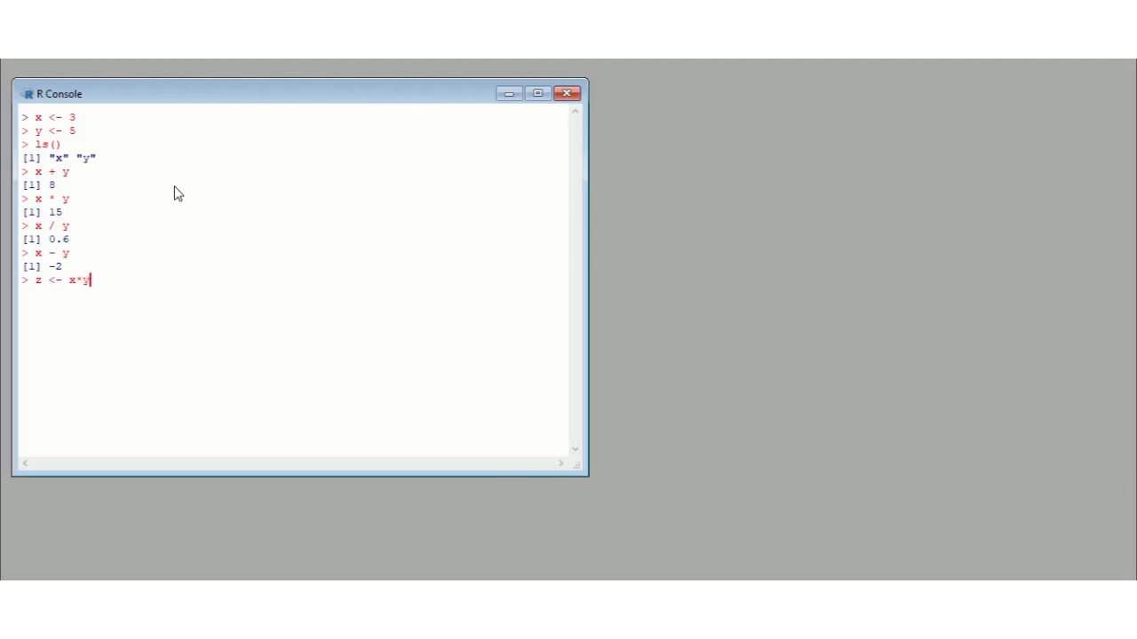
key("Return")
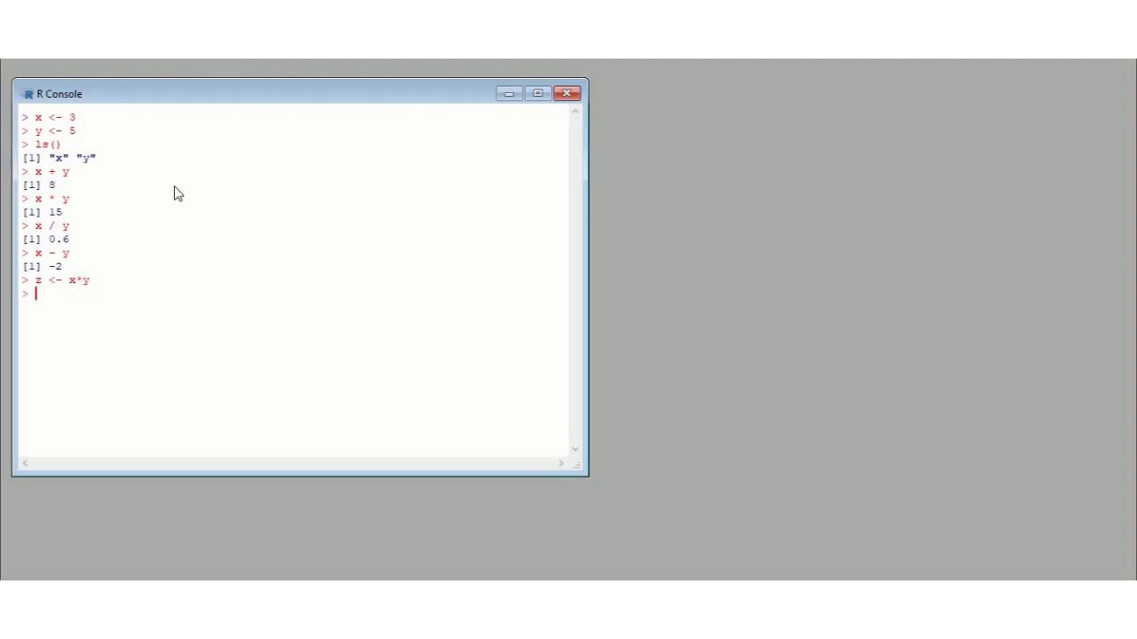
Print z (15) and list the workspace objects x, y, z with ls()
type("z")
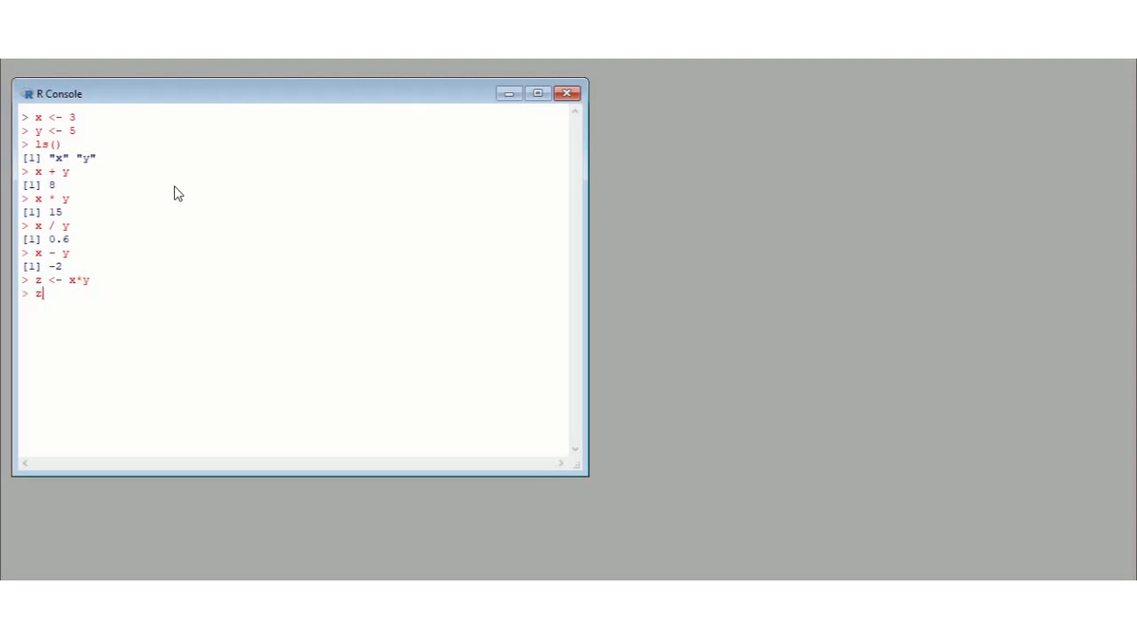
key("Return")
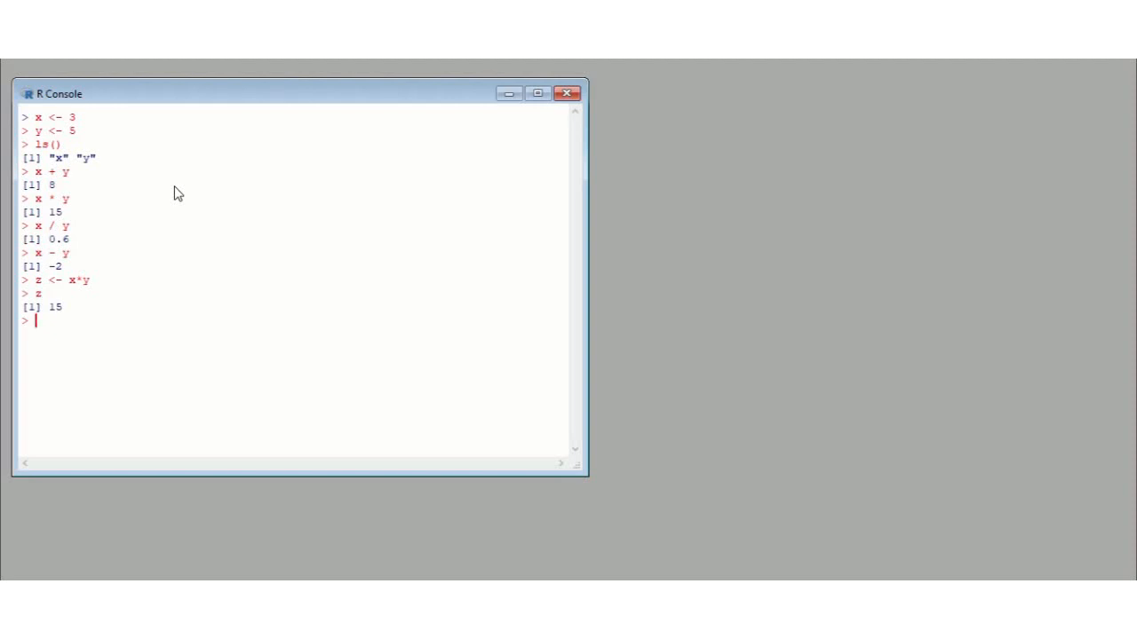
type("ls")
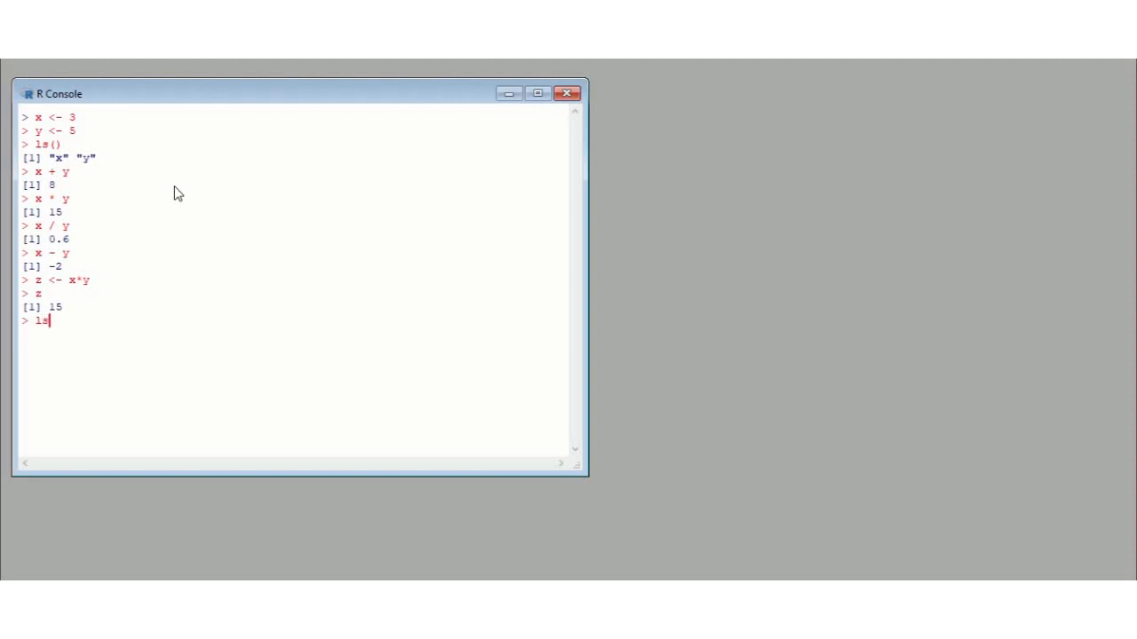
key("Return")
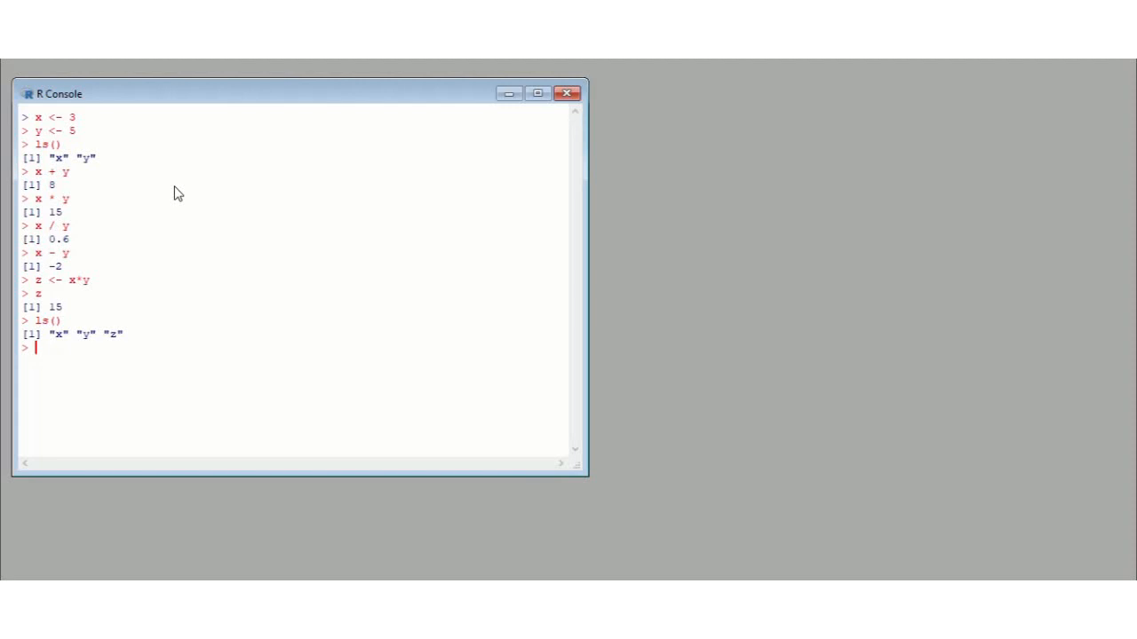
Remove z with rm(z) and confirm x * z now errors with z not found
type("z")
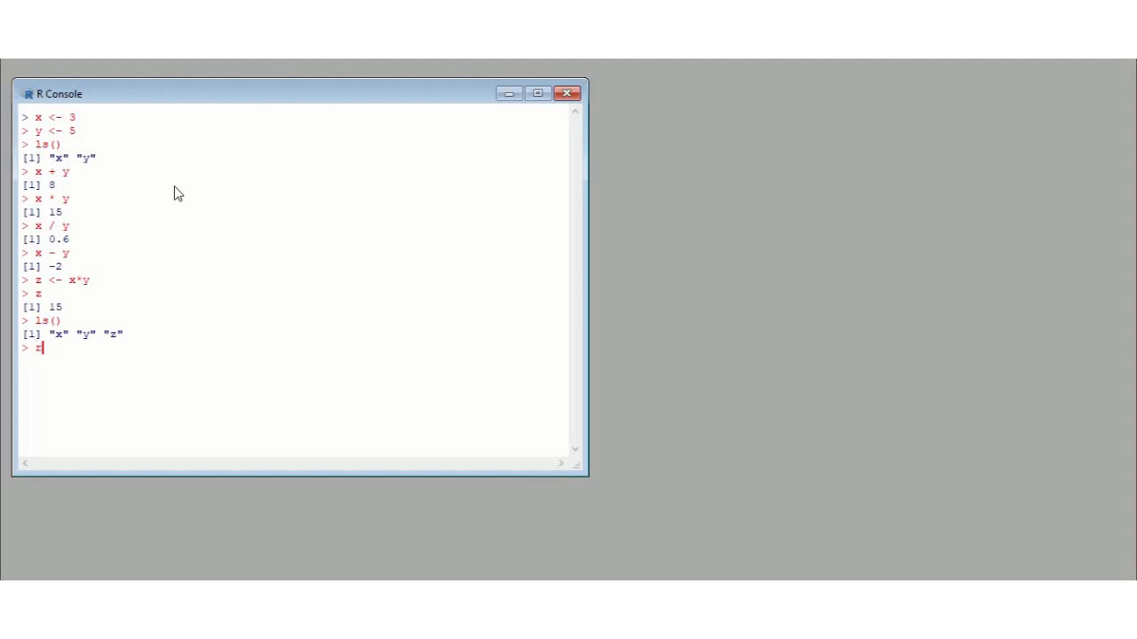
type("m(")
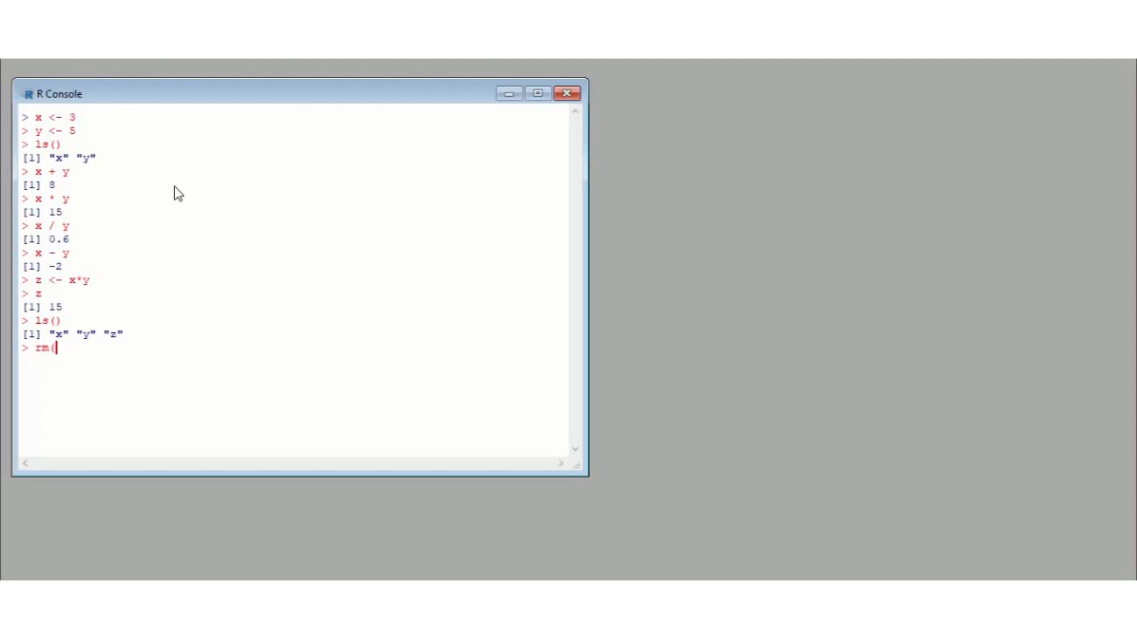
type("z)")
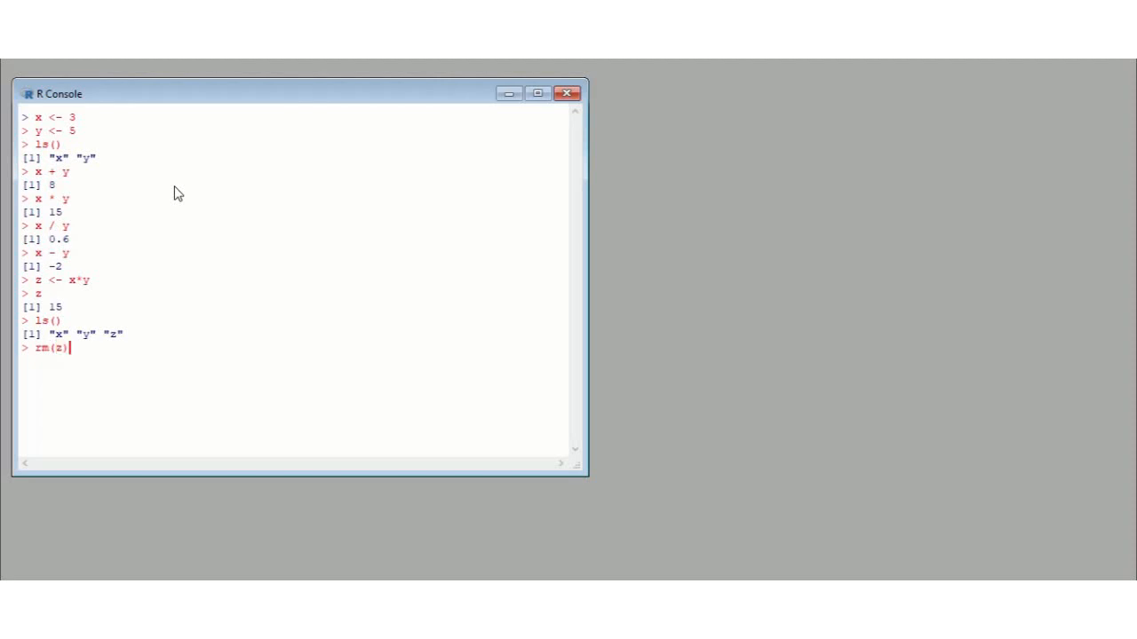
key("Return")
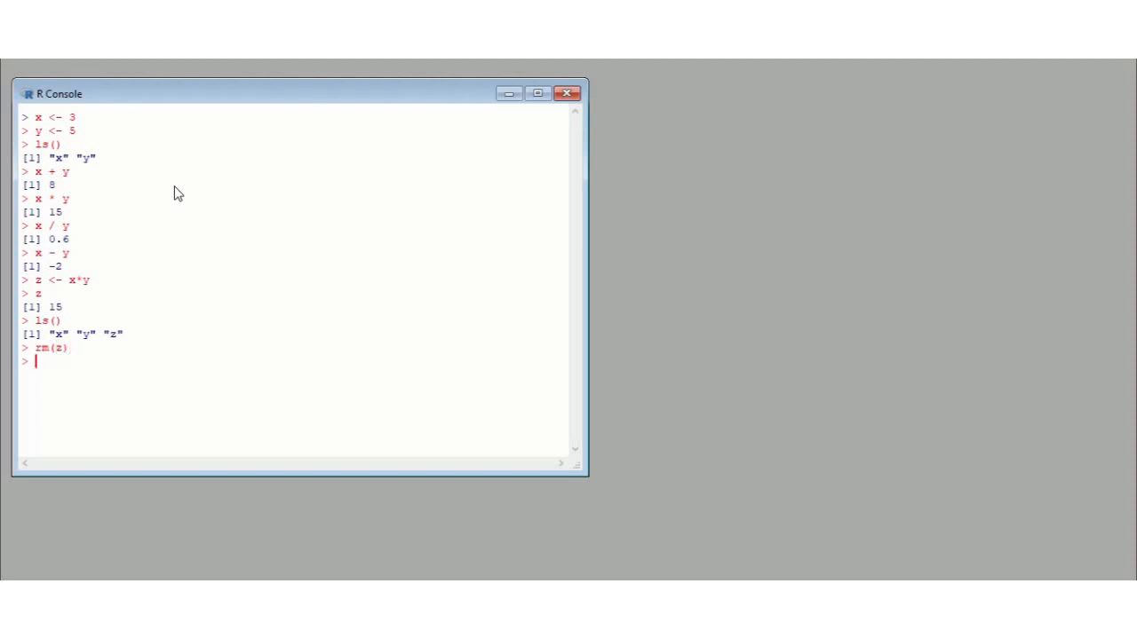
type("x")
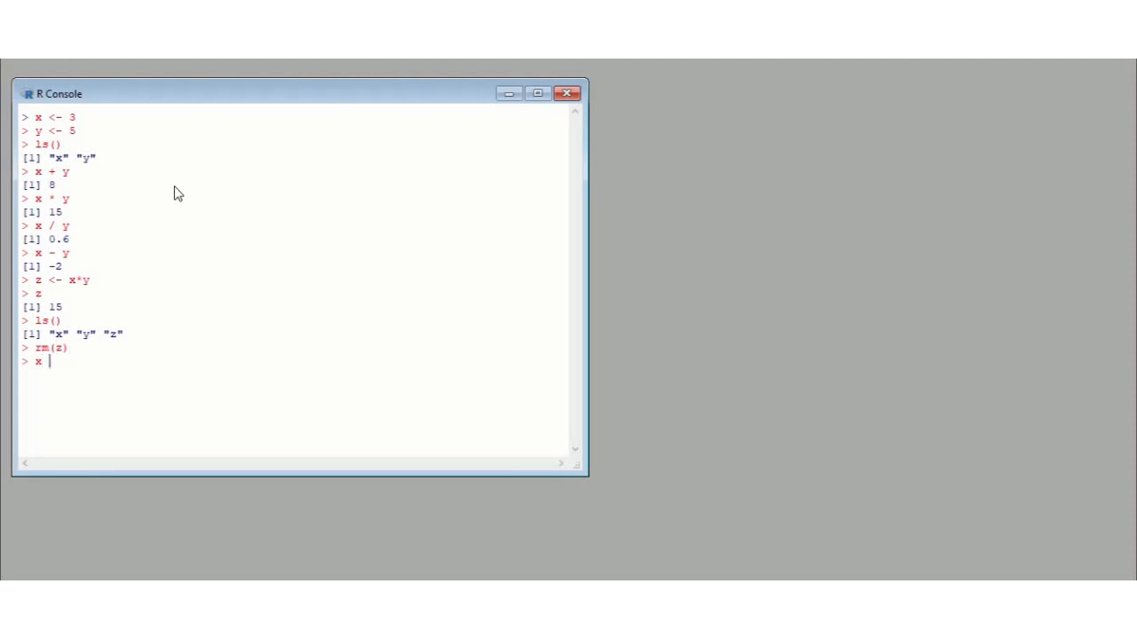
key("Return")
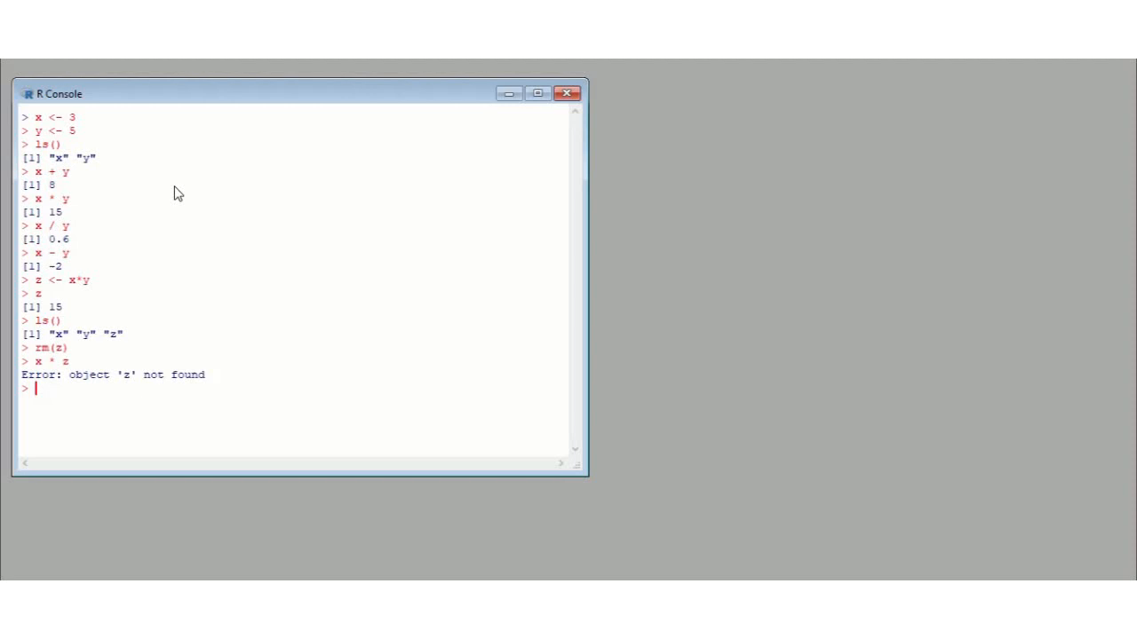
List the remaining objects x and y with ls(), then clear the console with Ctrl+L
type("ls")
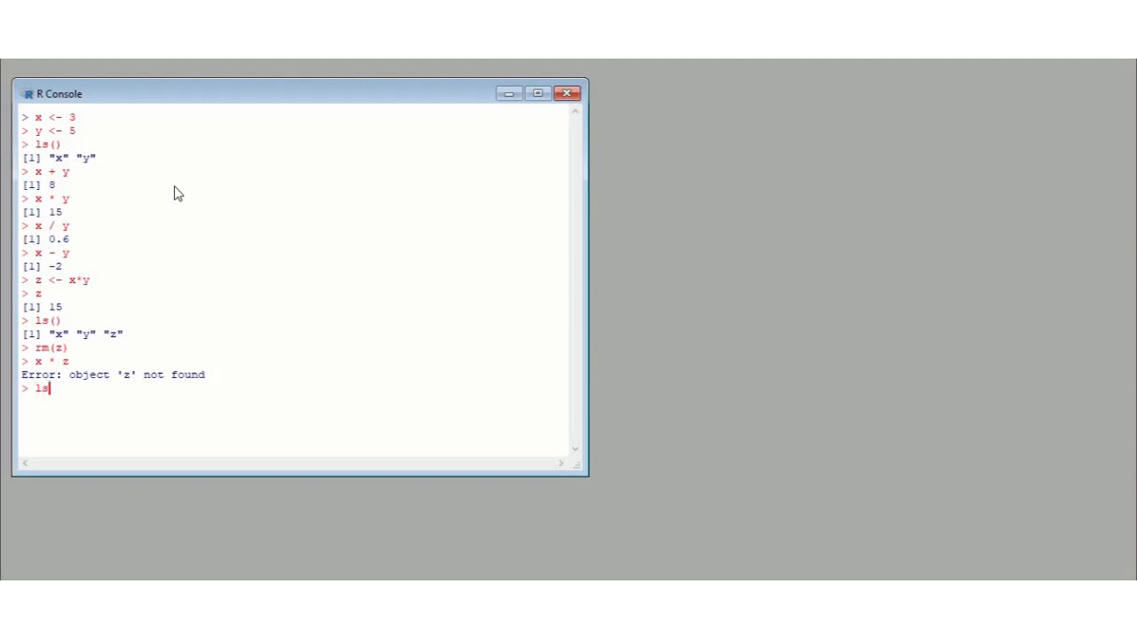
key("Return")
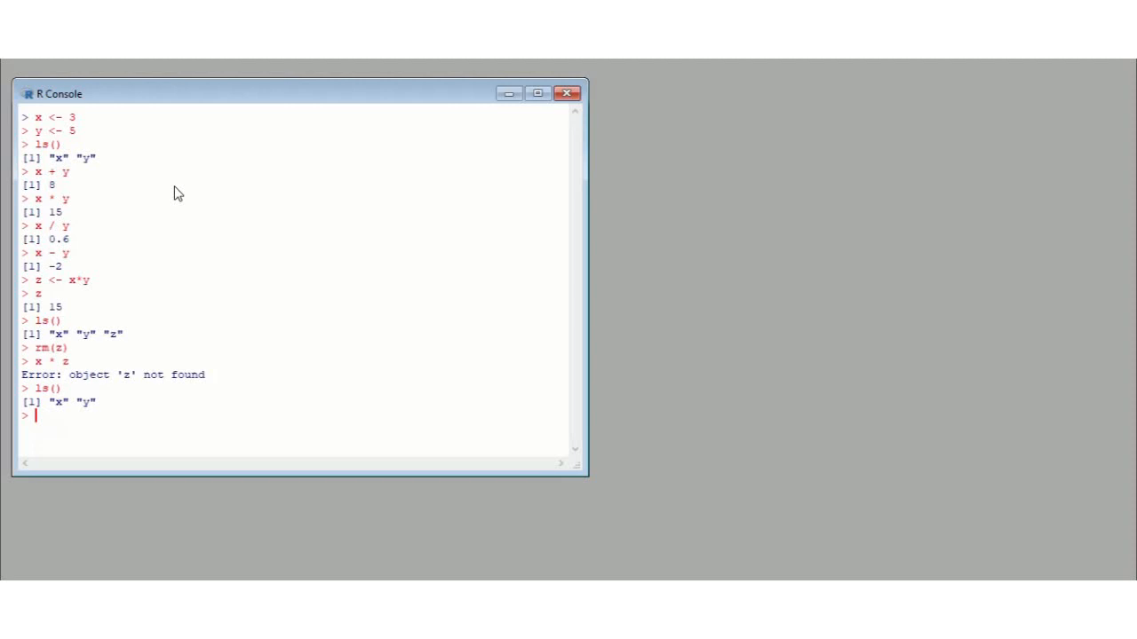
key("ctrl+l")
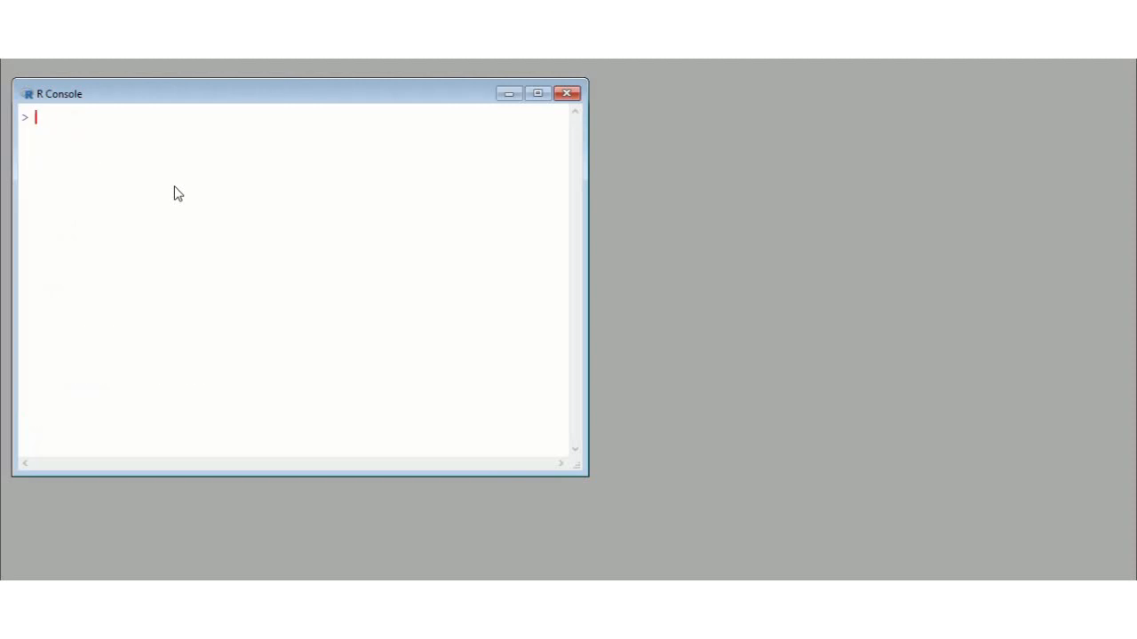